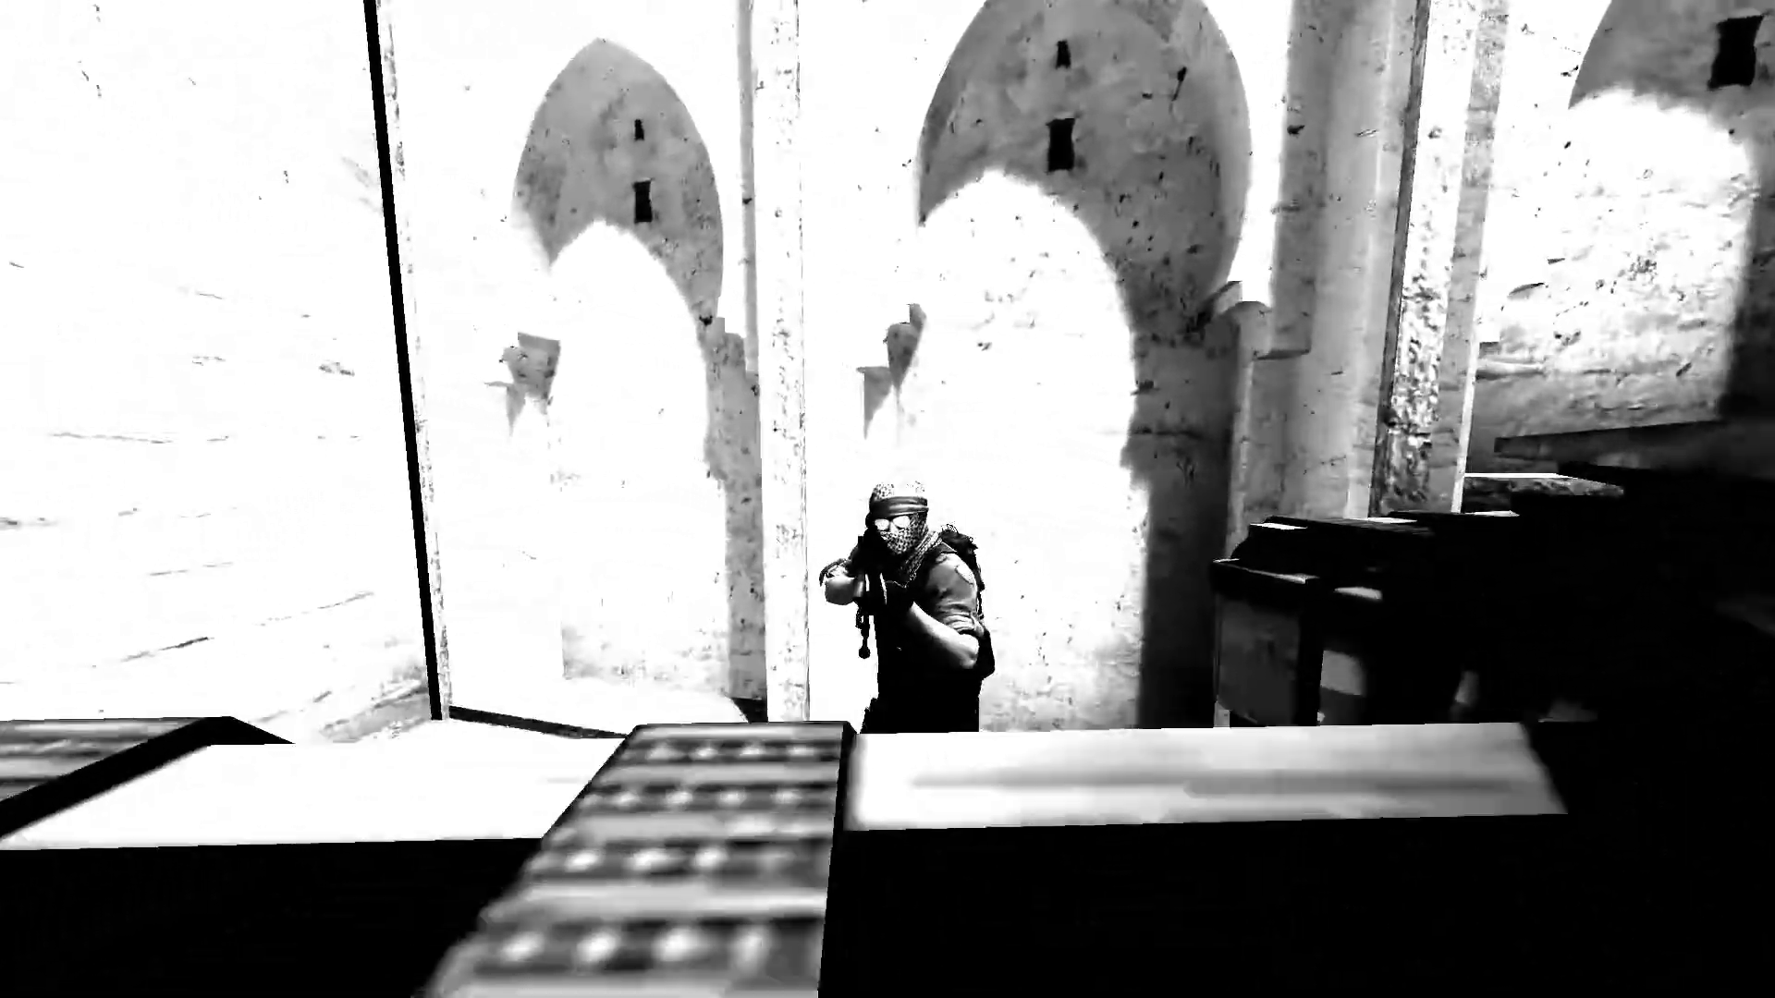
Step: Scope in with the AWP on the far doorway, then unscope beside the wooden crates
right_click(888, 499)
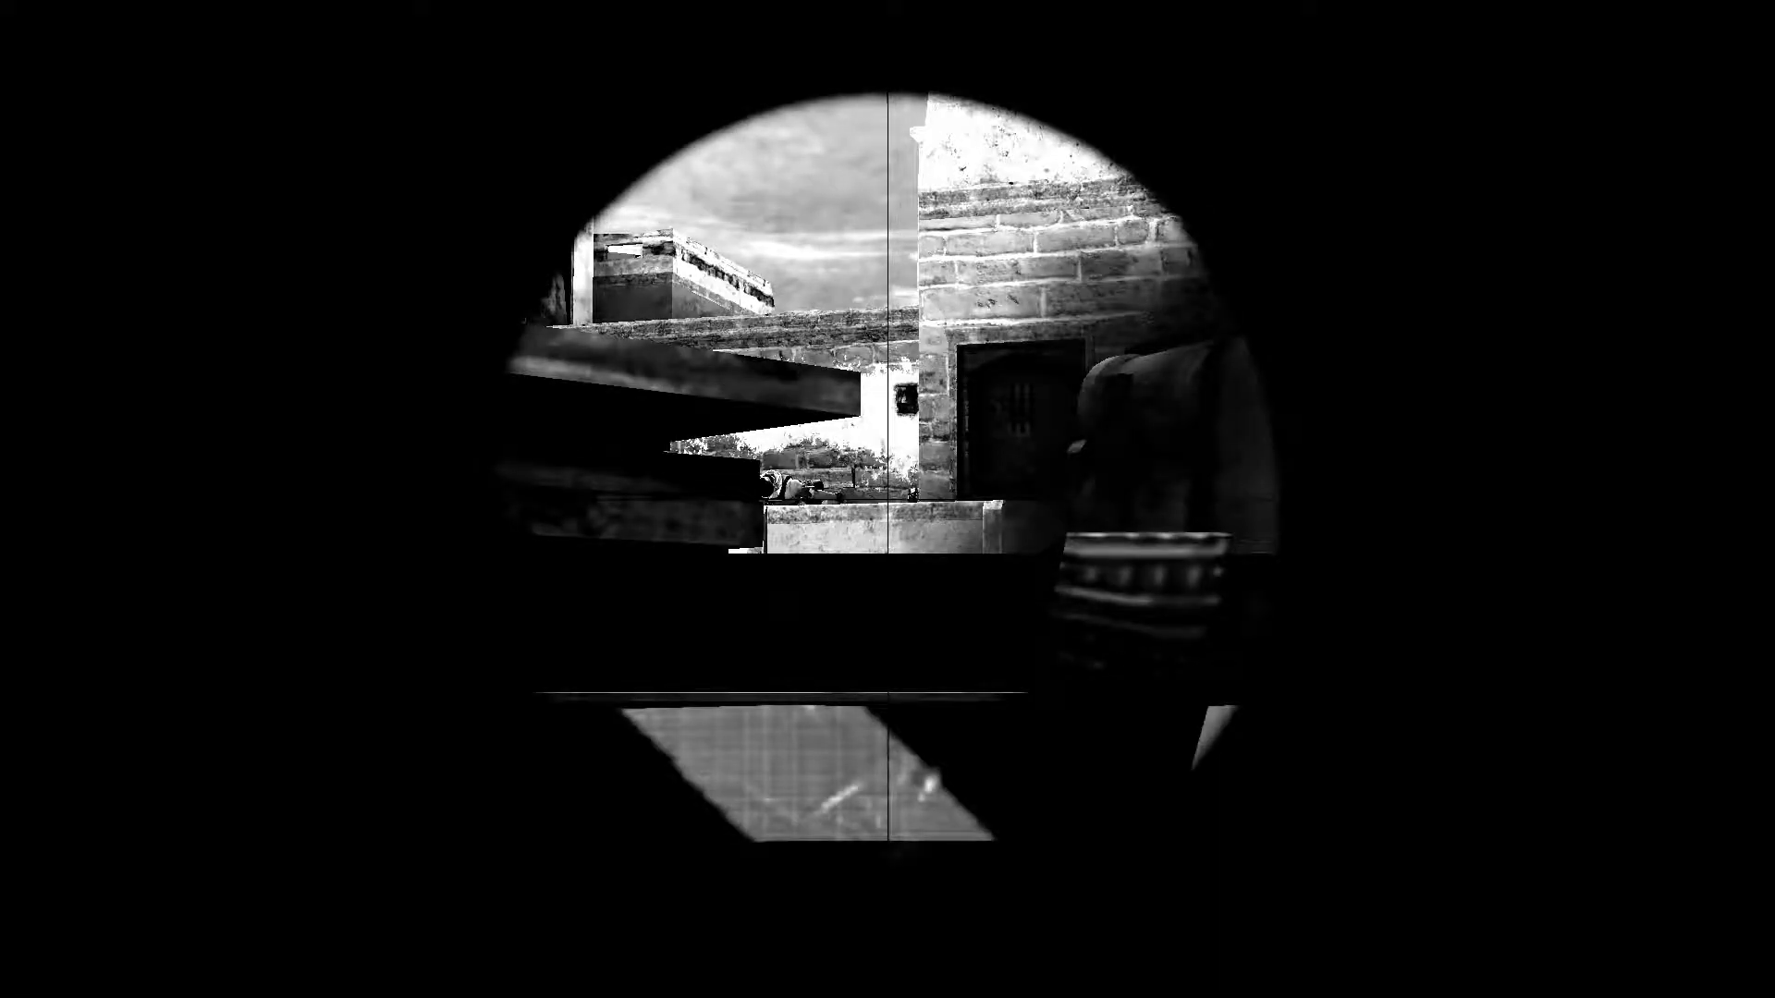
right_click(887, 499)
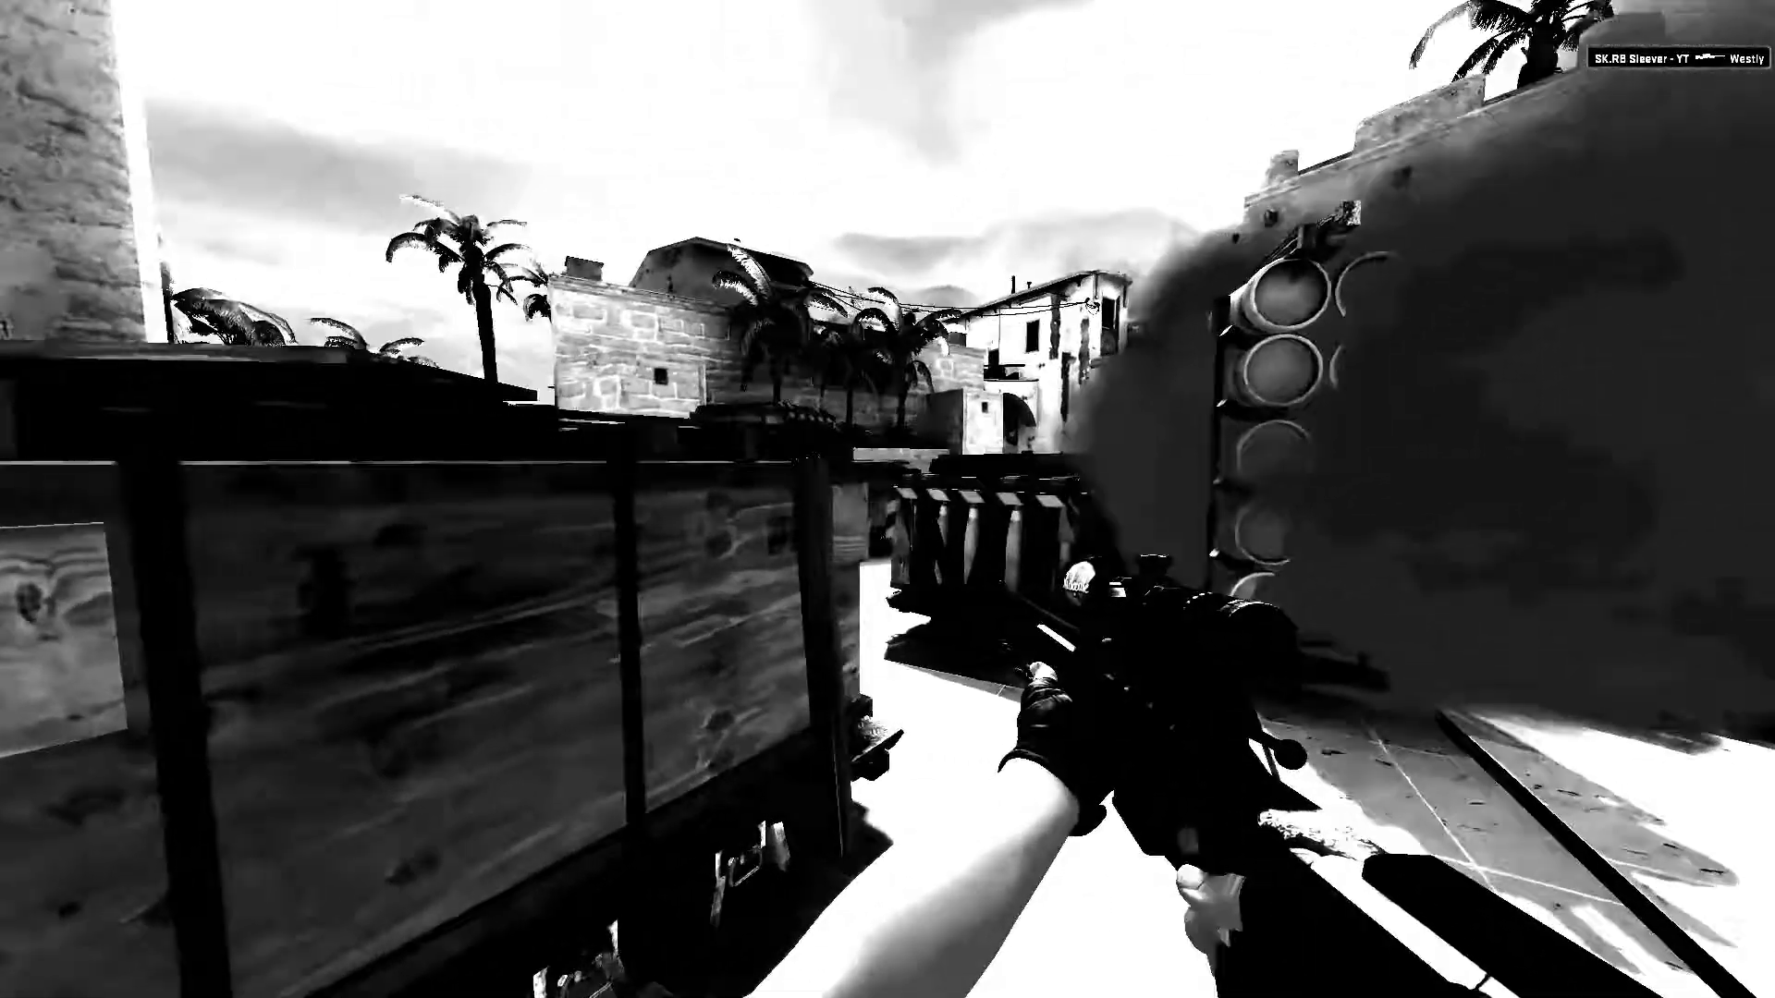